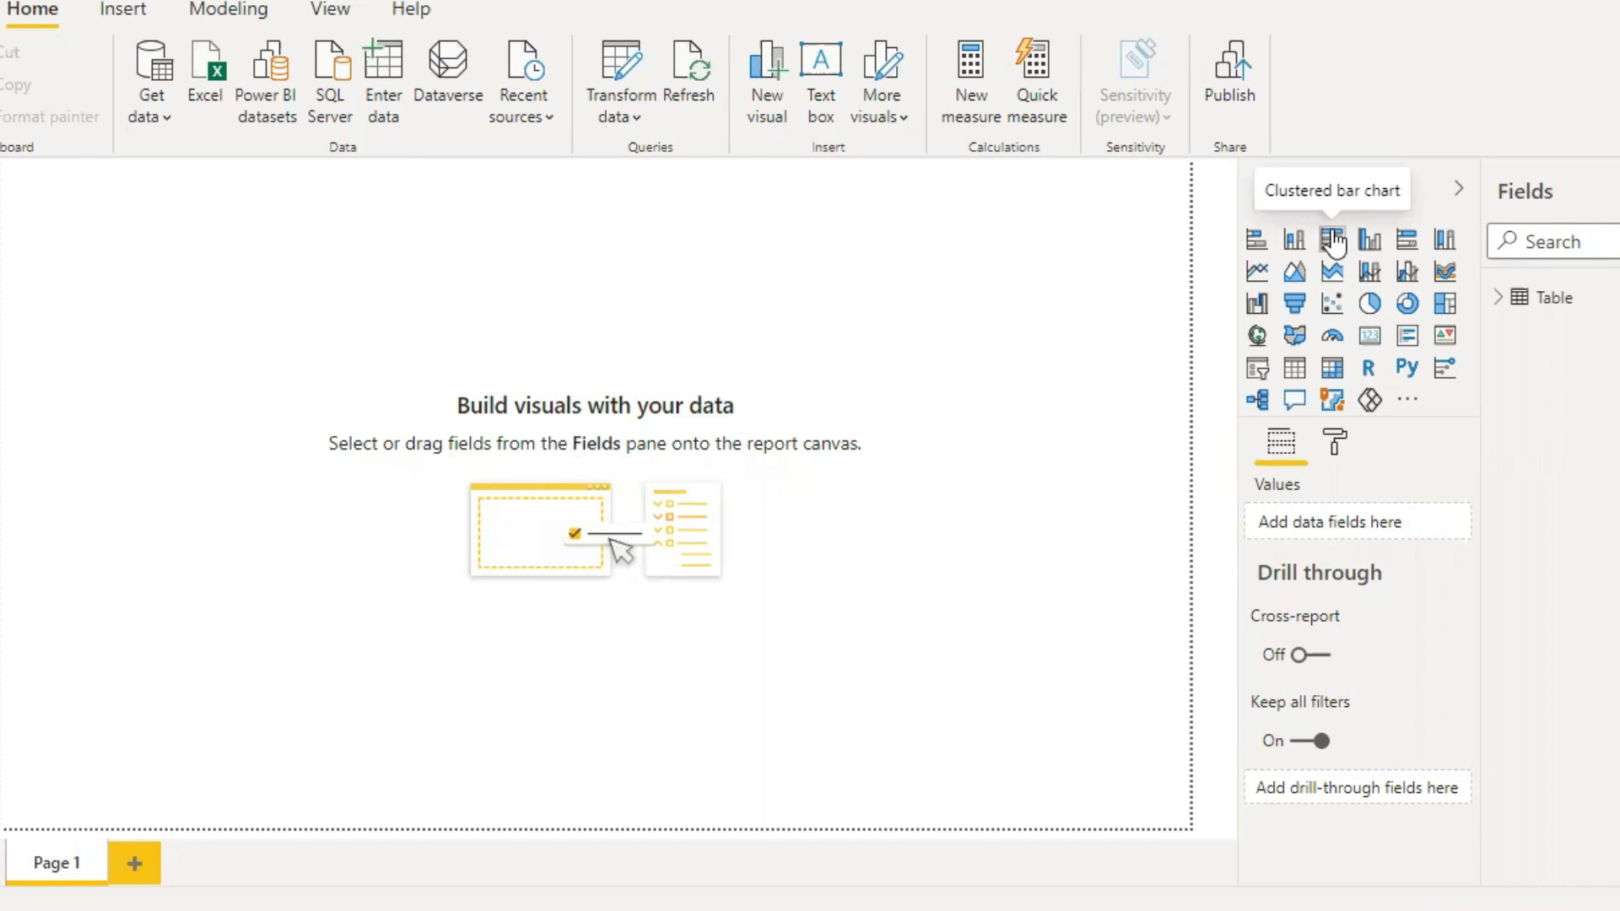
Insert an empty clustered bar chart visual onto the report page.
{"action": "left_click", "coordinate": [1330, 240]}
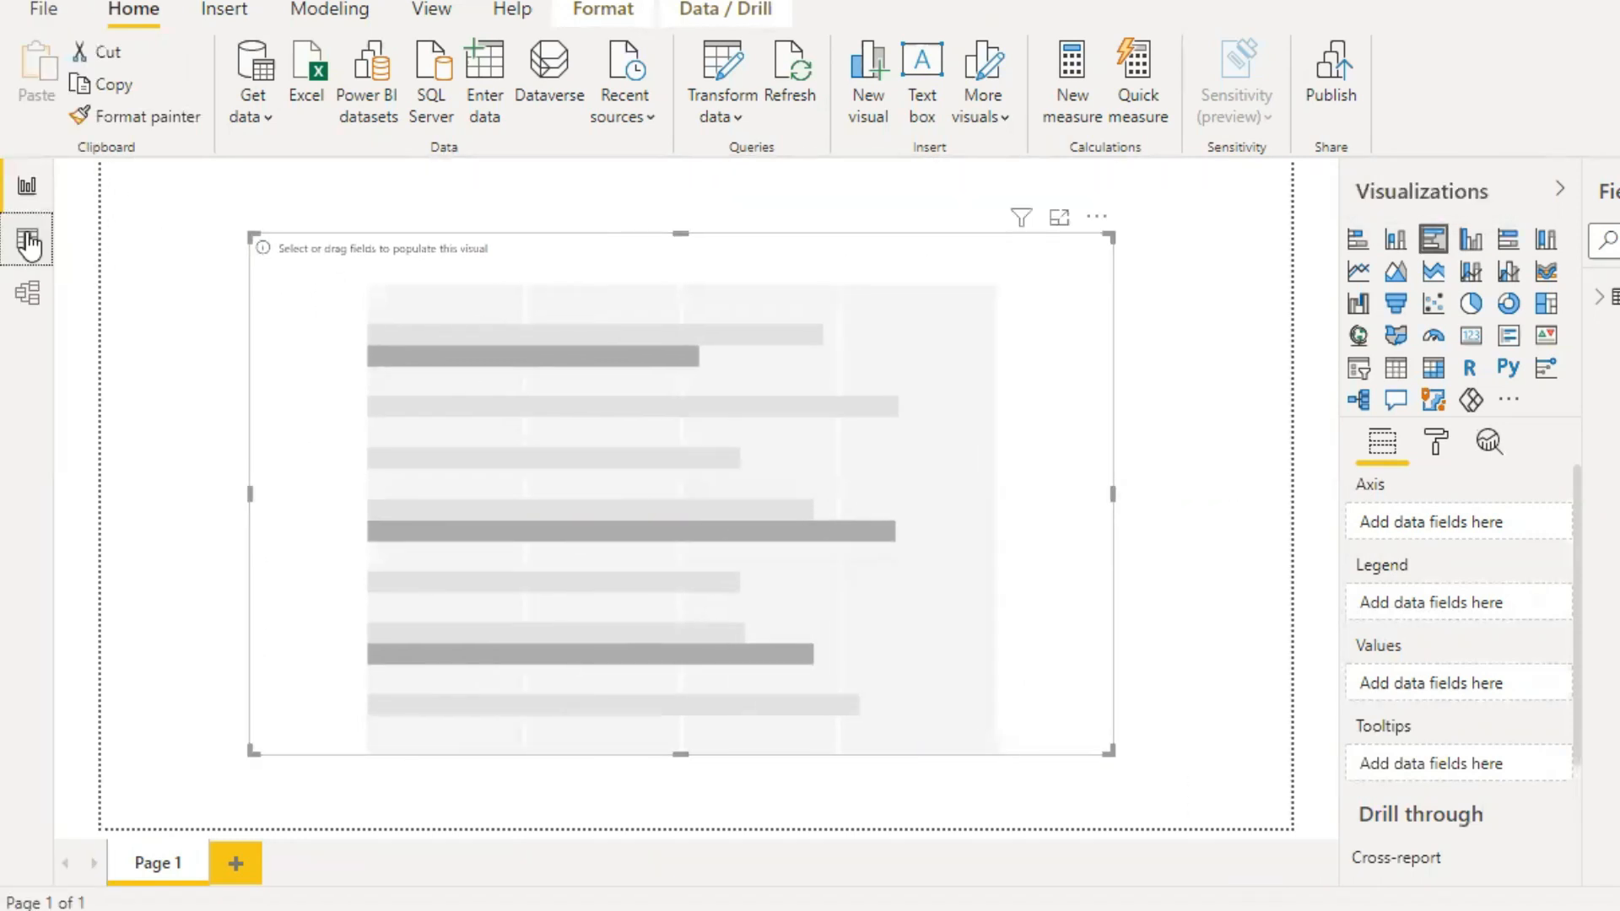
{"action": "left_click", "coordinate": [27, 243]}
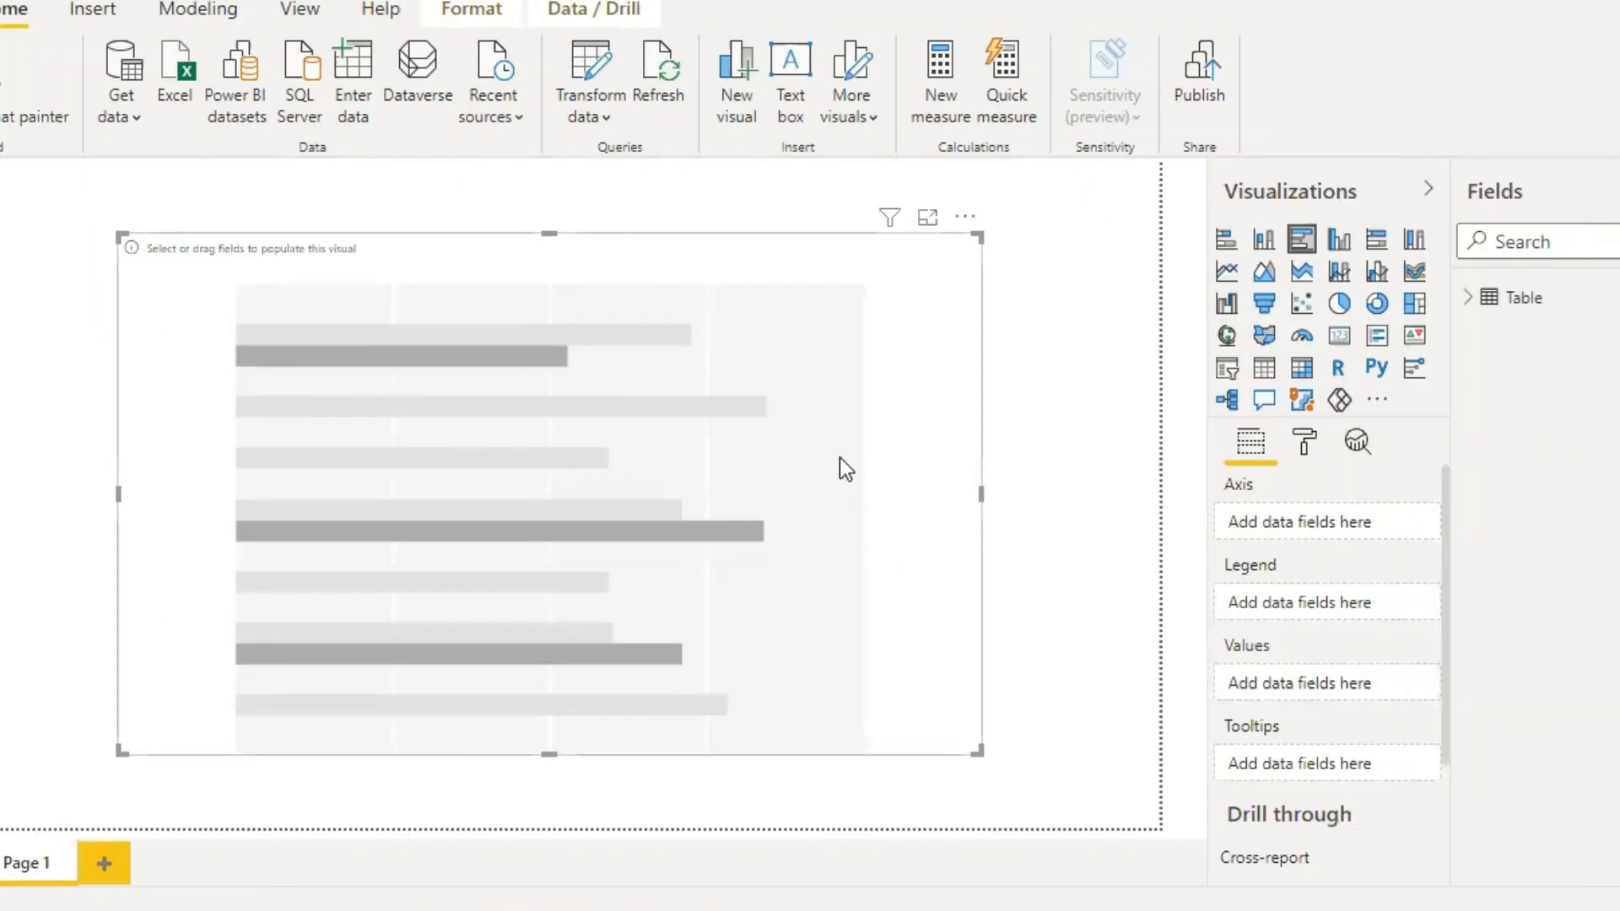
{"action": "mouse_move", "coordinate": [189, 454]}
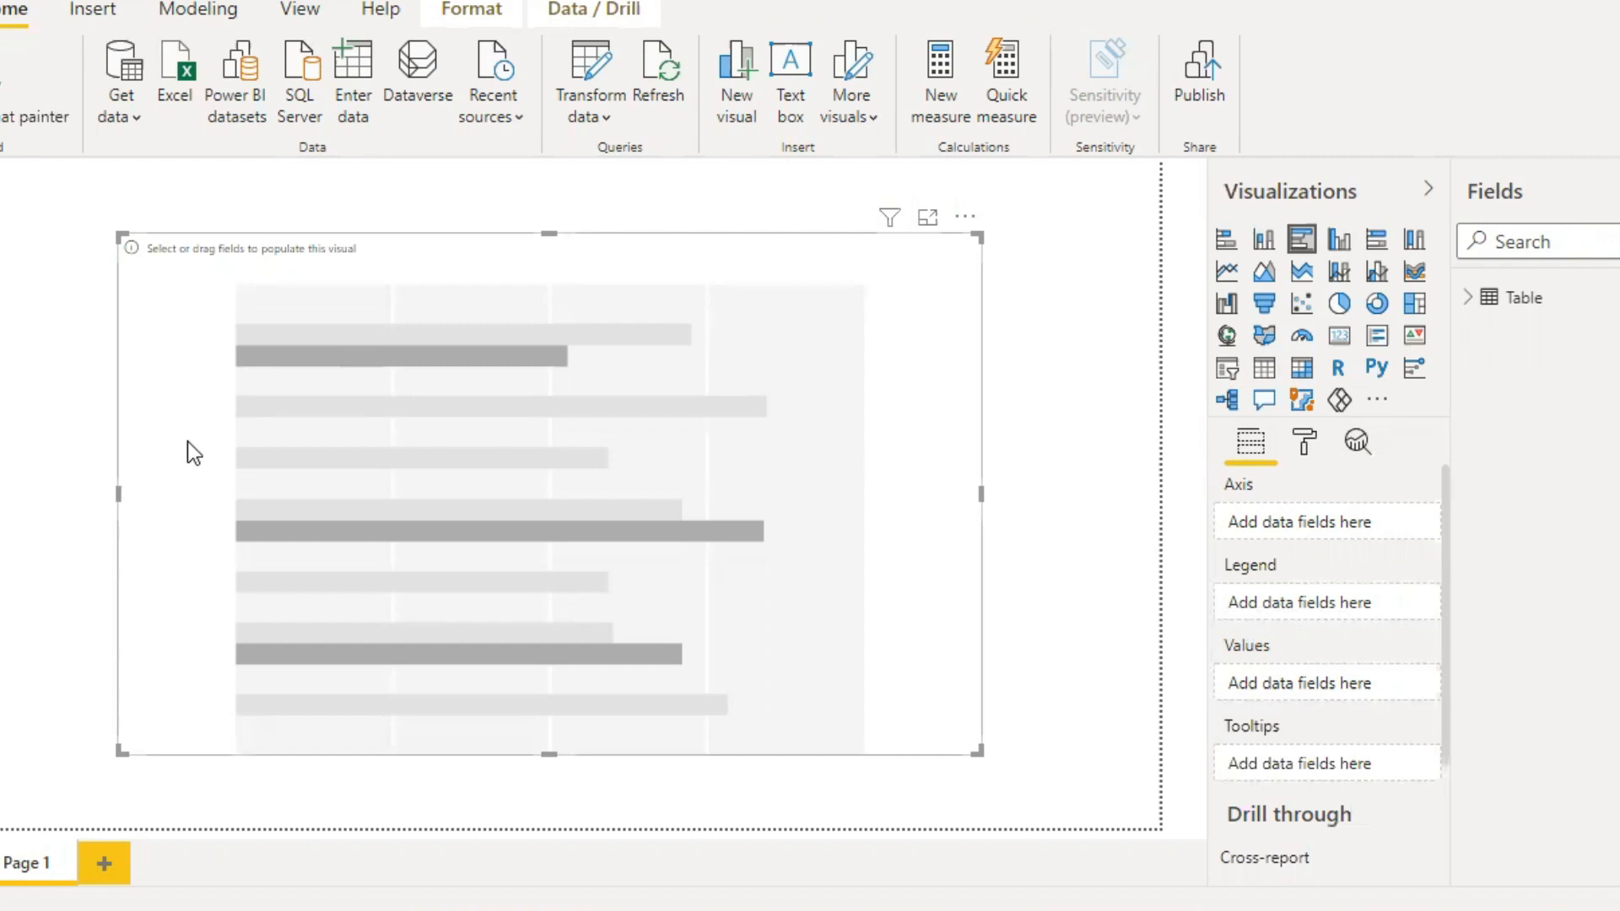
{"action": "mouse_move", "coordinate": [515, 440]}
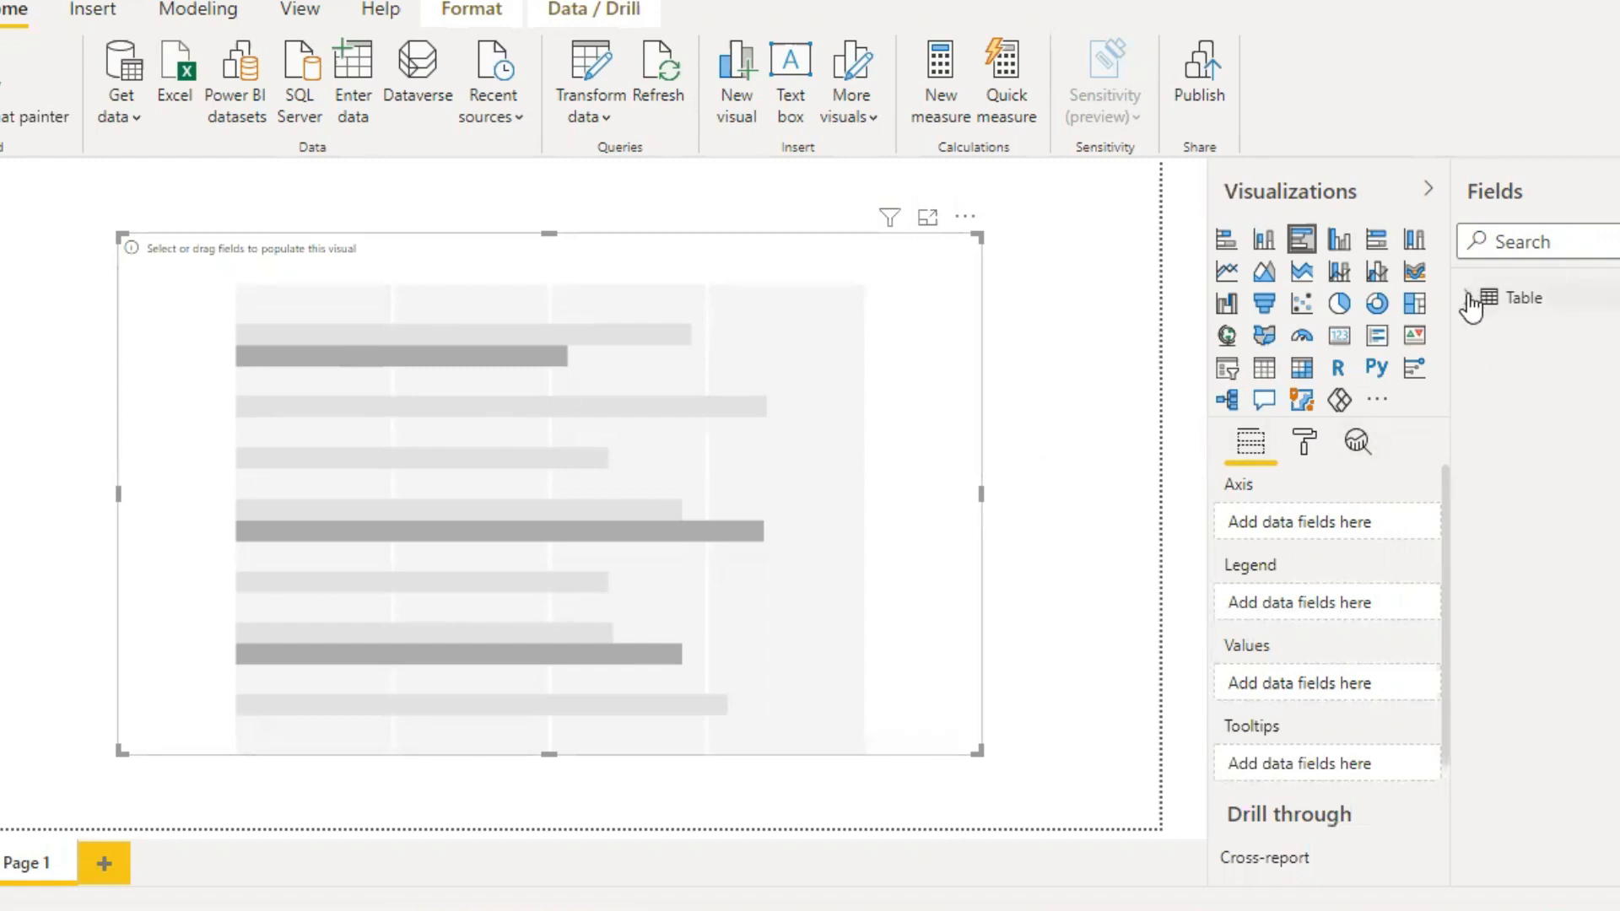
Expand Table in the Fields pane to reveal the day 1, day 2 and name fields.
{"action": "left_click", "coordinate": [1508, 395]}
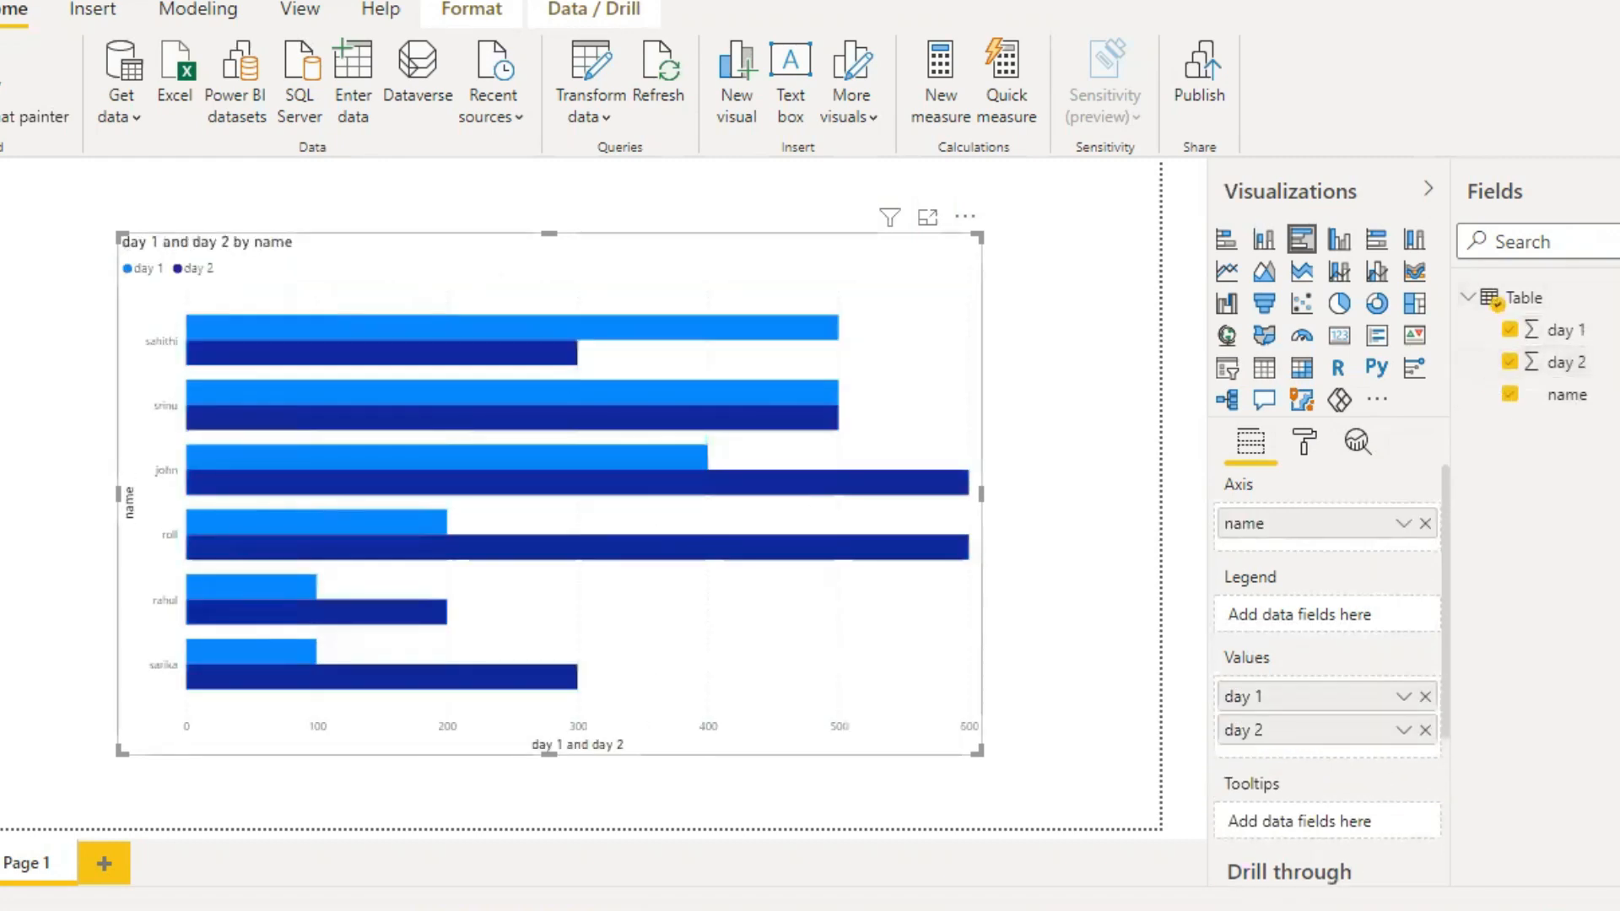
{"action": "mouse_move", "coordinate": [175, 675]}
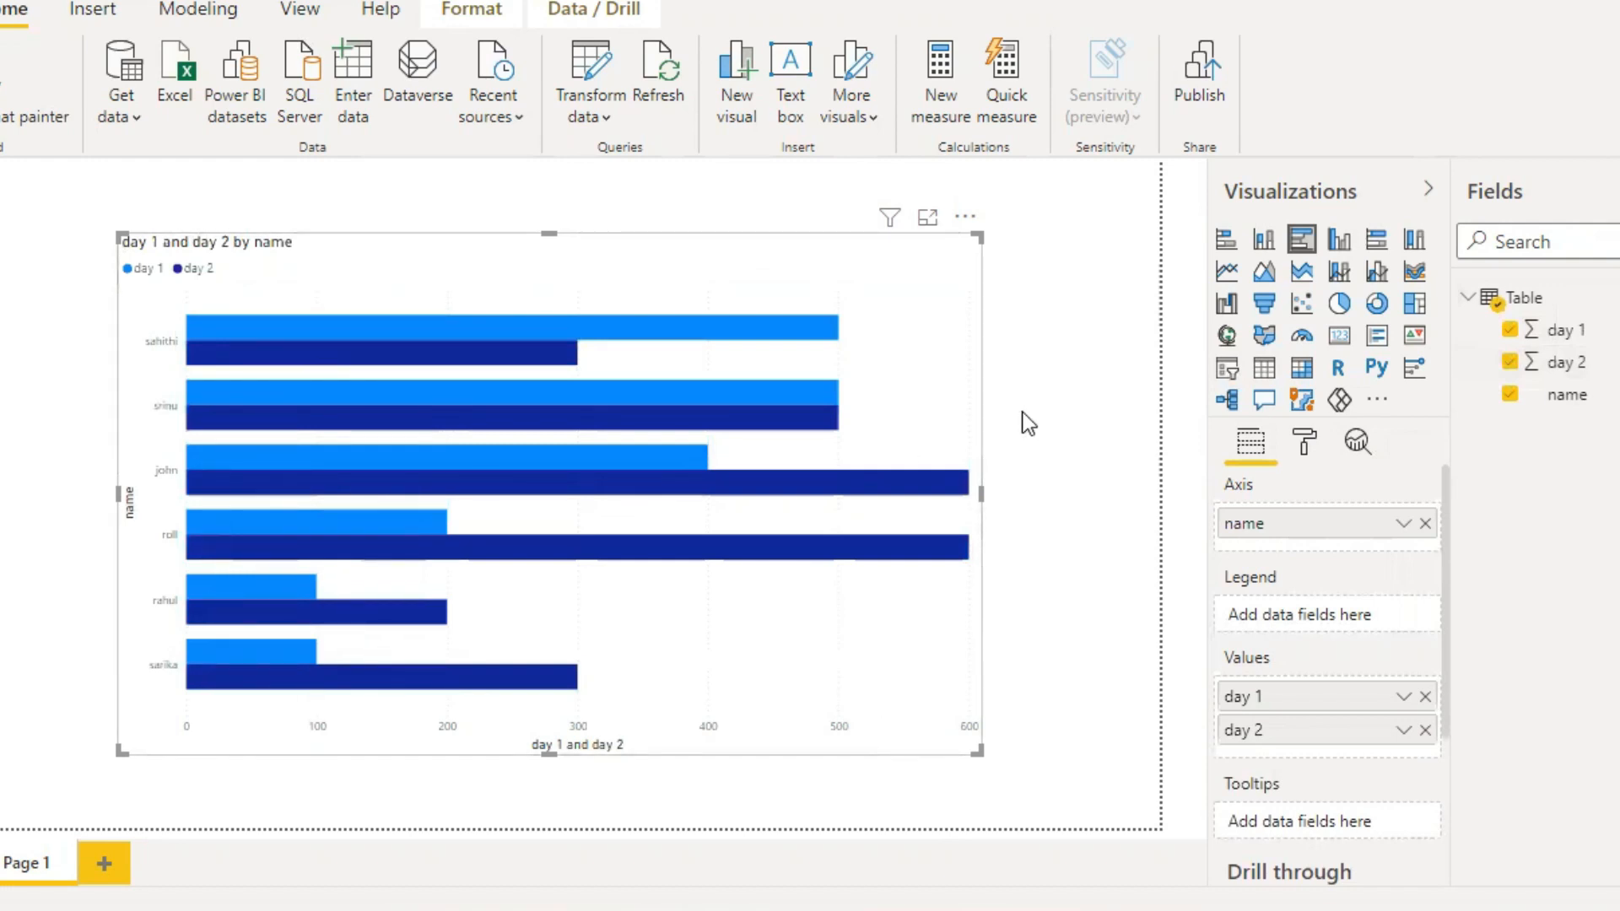
{"action": "mouse_move", "coordinate": [590, 392]}
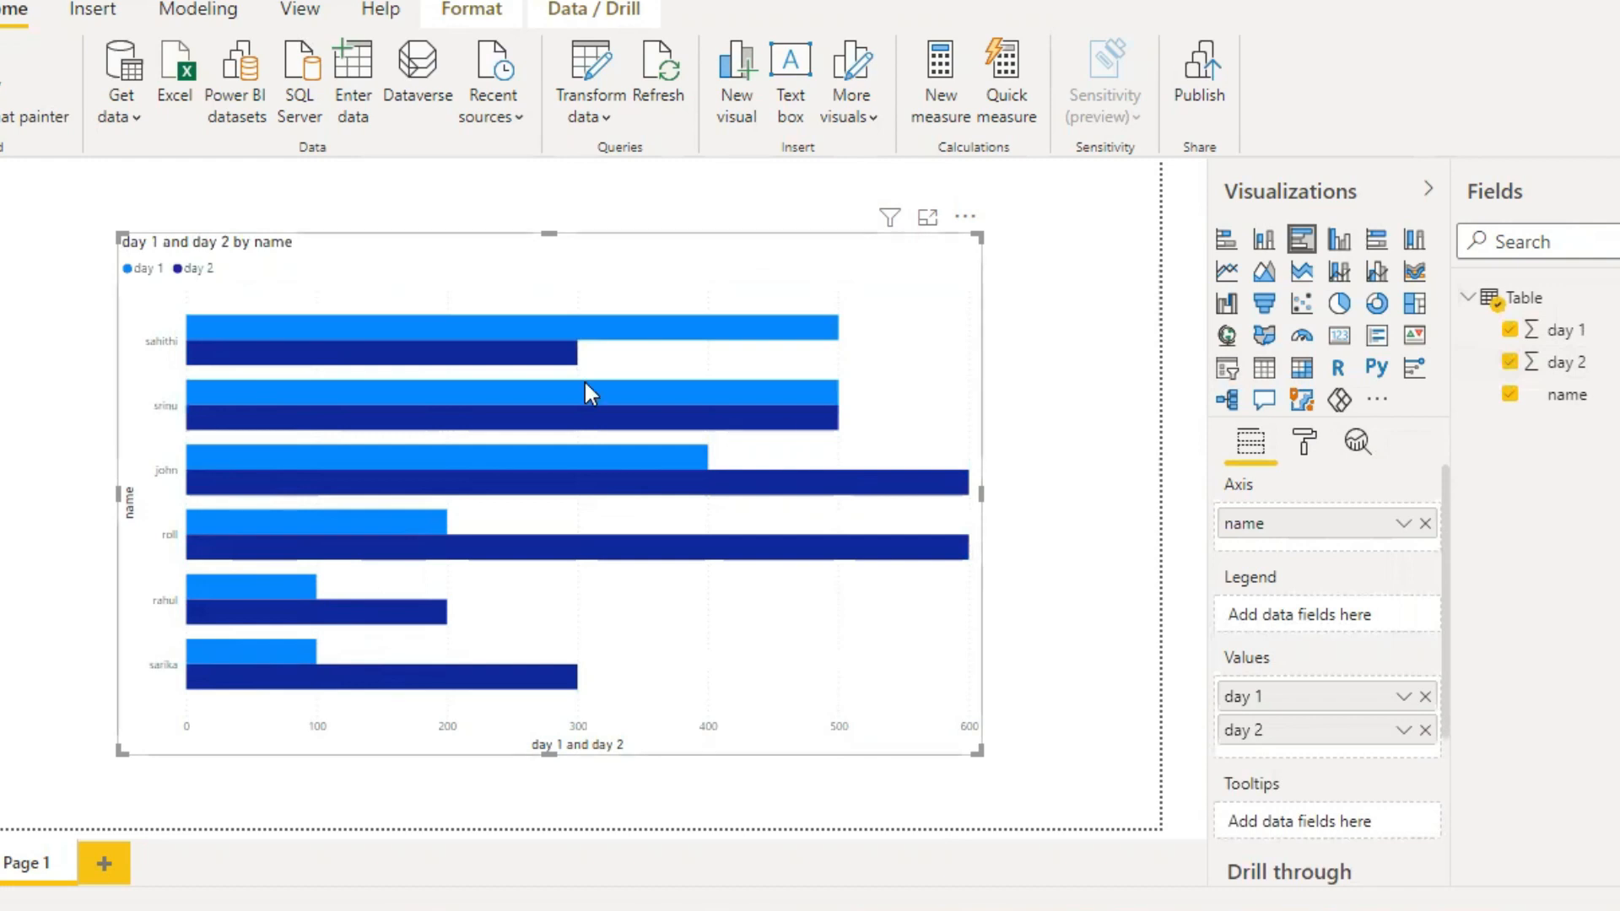